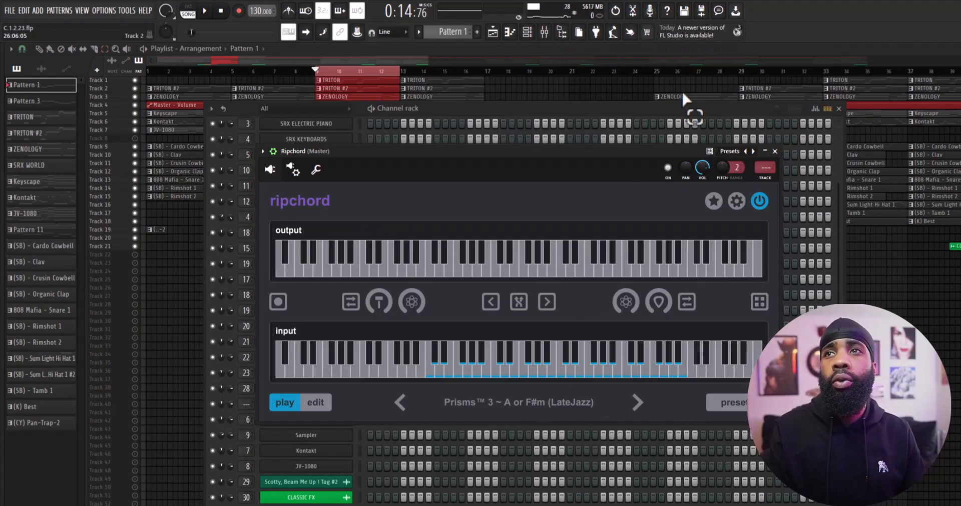
mouse_move(604, 110)
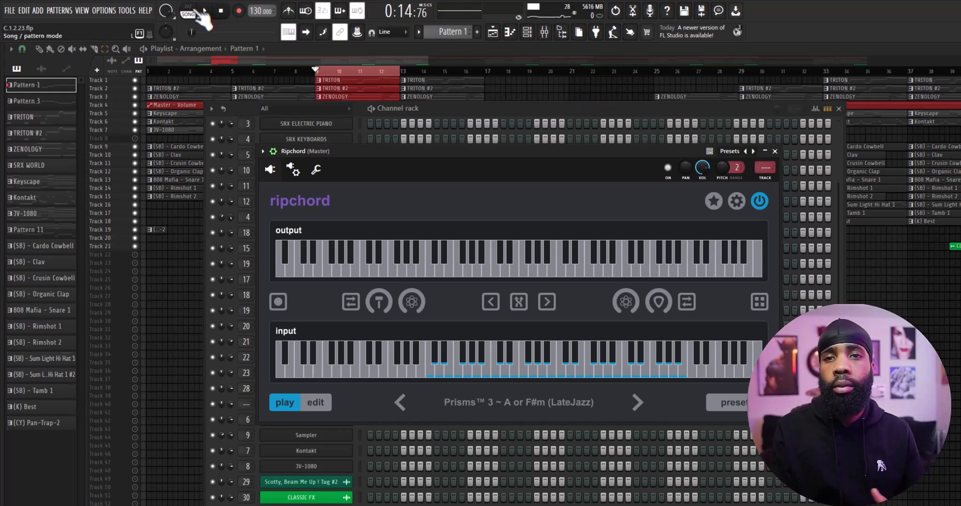
- Loop playback to the current pattern and play the Ripchord chord progression
click(203, 11)
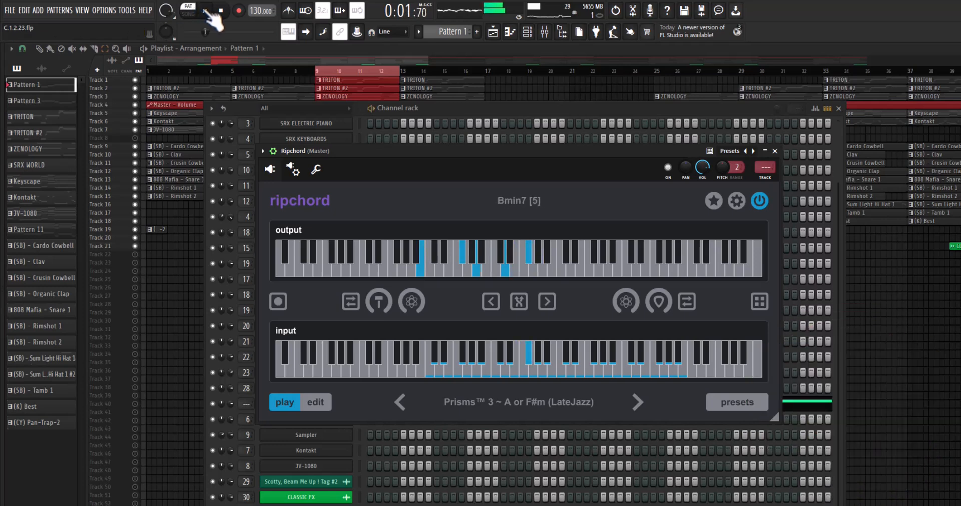
click(204, 11)
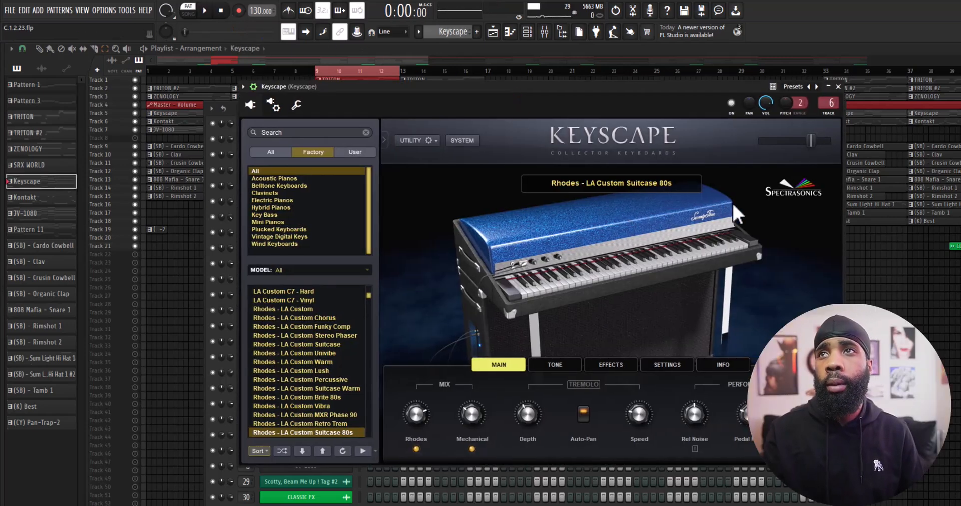
mouse_move(790, 214)
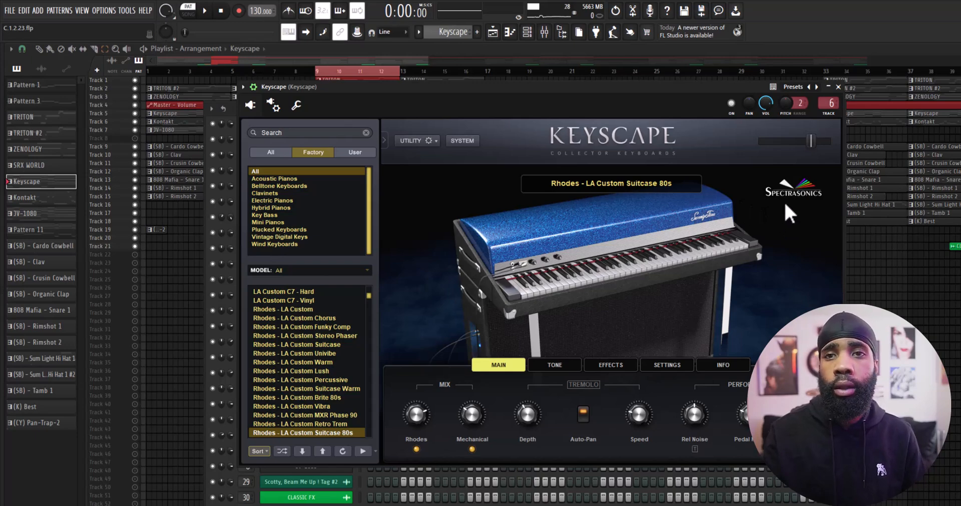
- Play the Keyscape Rhodes chord notes from the piano roll, then stop playback
click(204, 10)
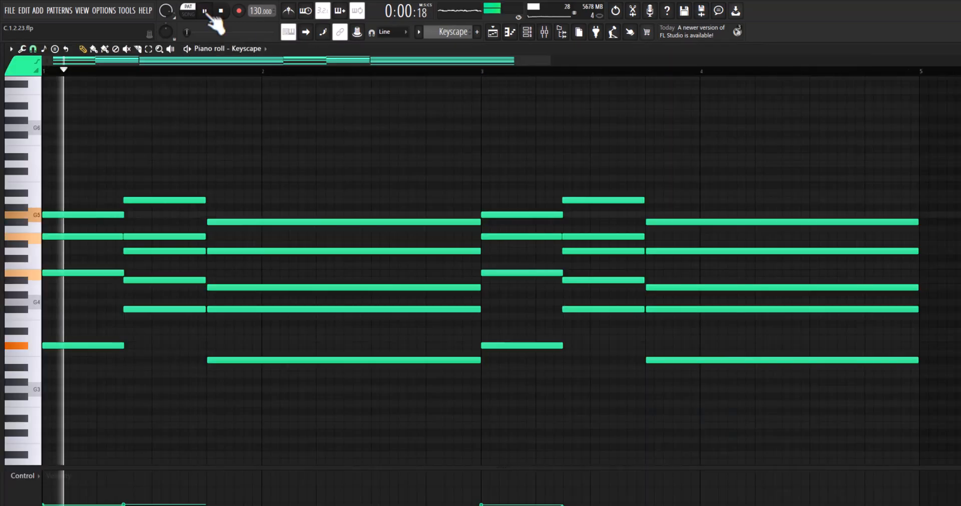
click(205, 11)
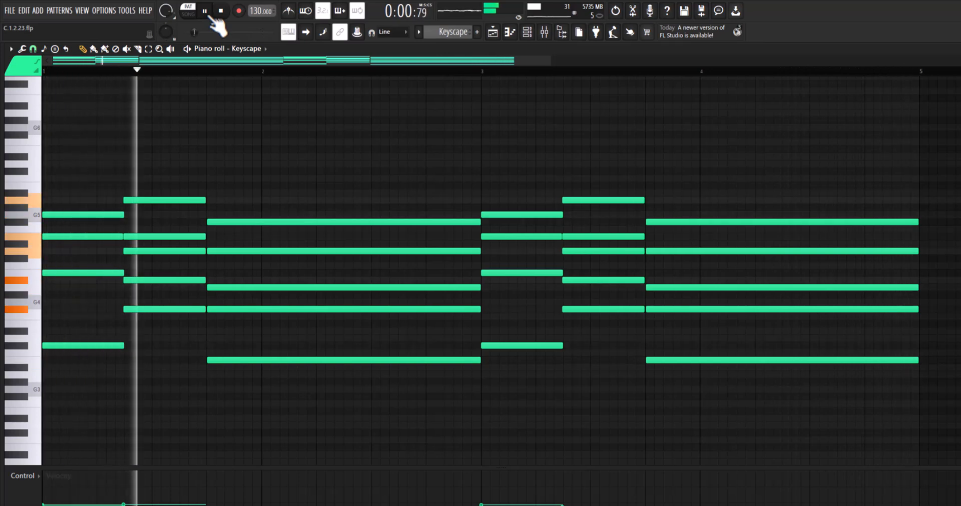
click(204, 11)
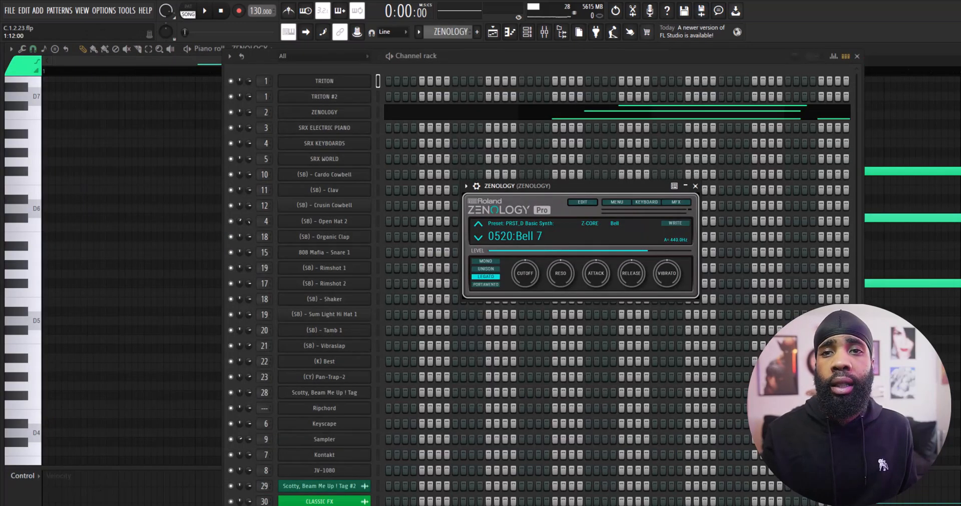
- Play the Zenology Bell 7 melody pattern
click(204, 10)
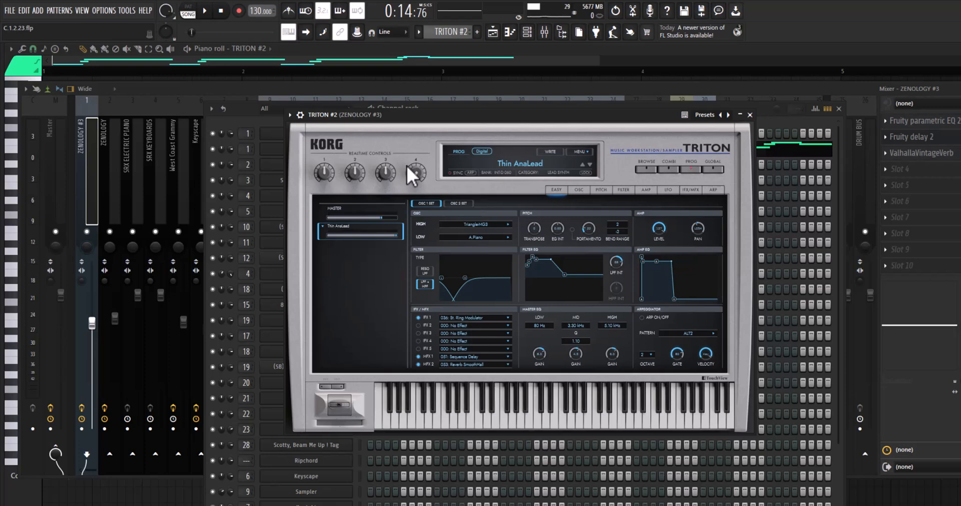
mouse_move(430, 181)
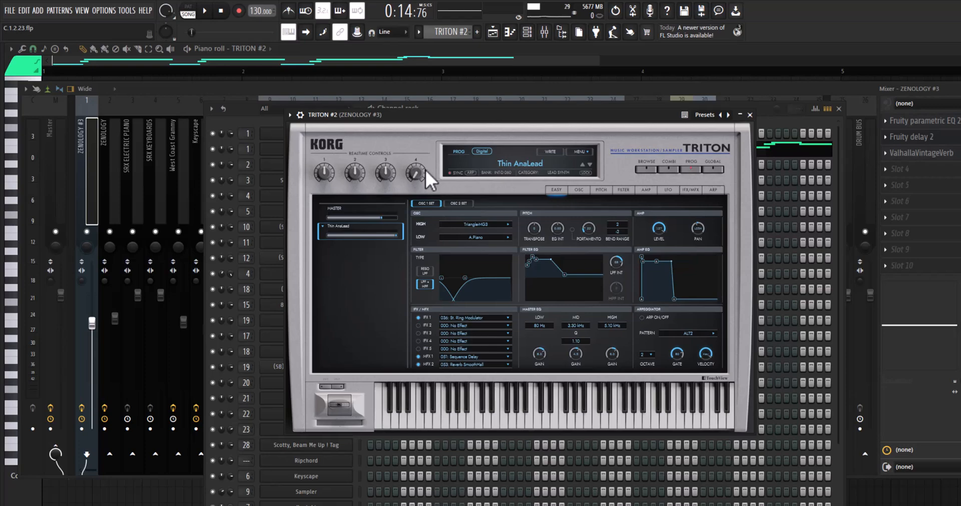
- Play the TRITON #2 Thin AnaLead melody, stop it, then play the TRITON melody
click(204, 10)
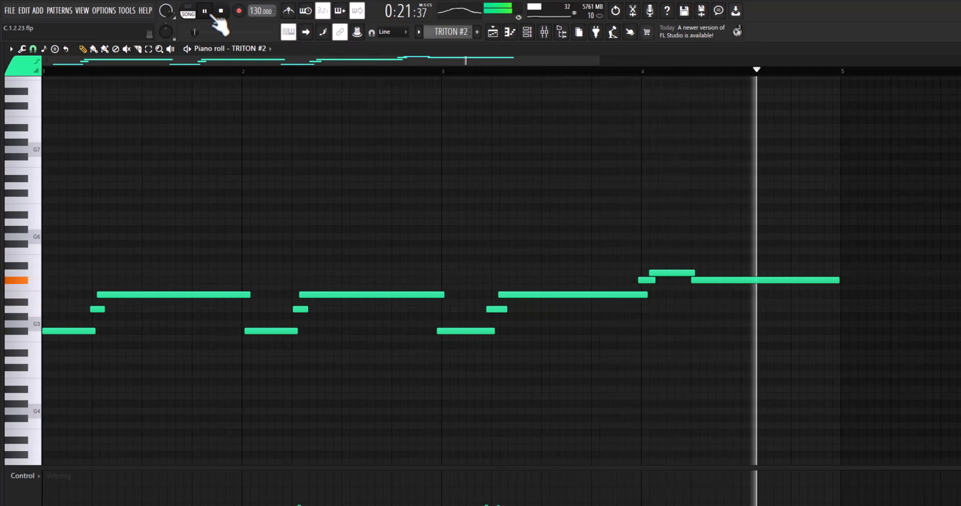
click(204, 11)
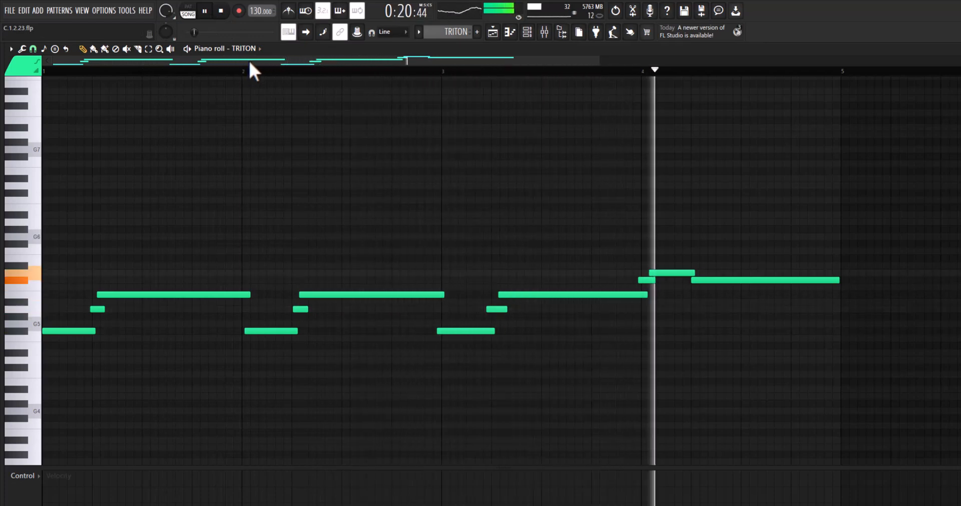
click(221, 10)
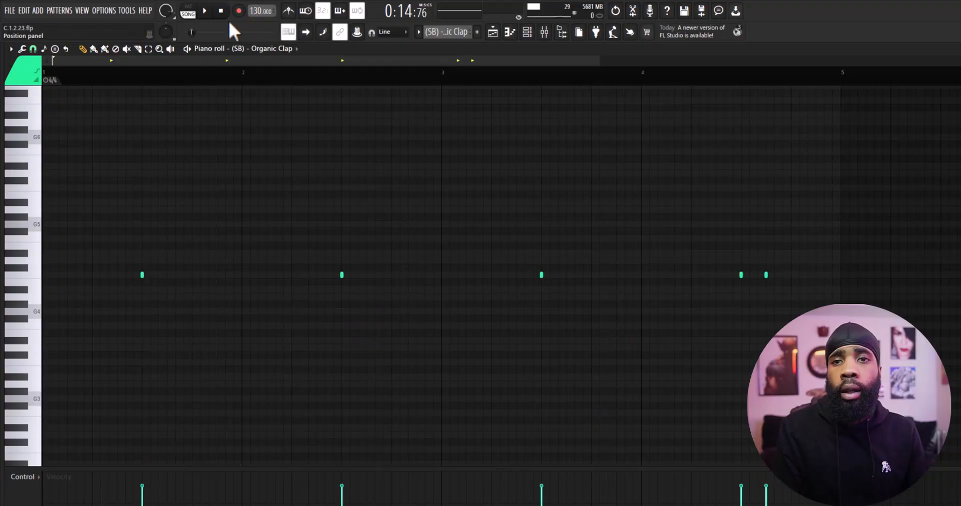
- Play the Organic Clap pattern, stop it, then play the Clav pattern
click(204, 11)
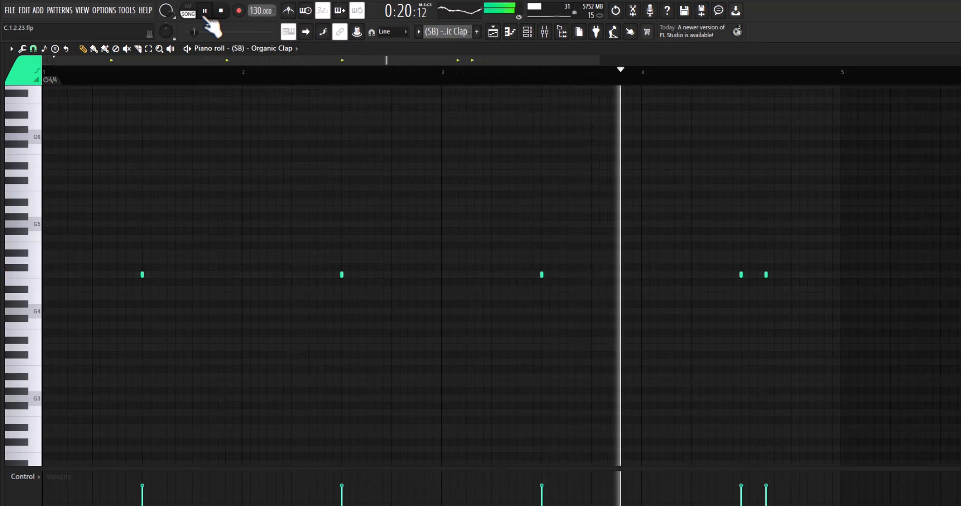
click(204, 11)
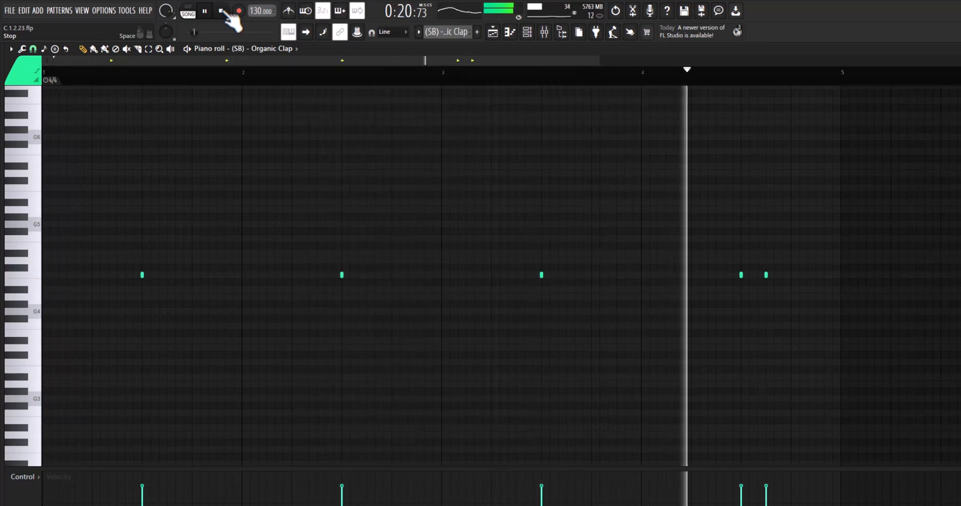
click(204, 11)
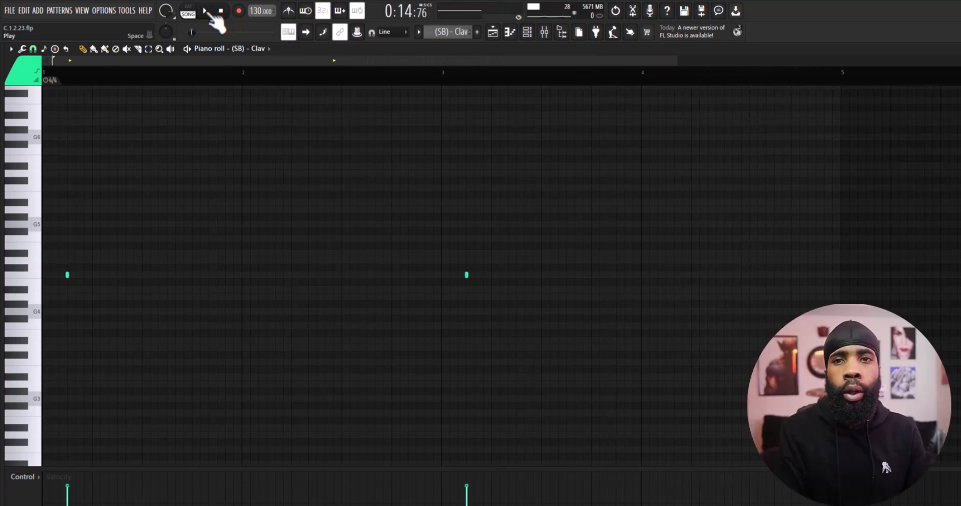
click(204, 11)
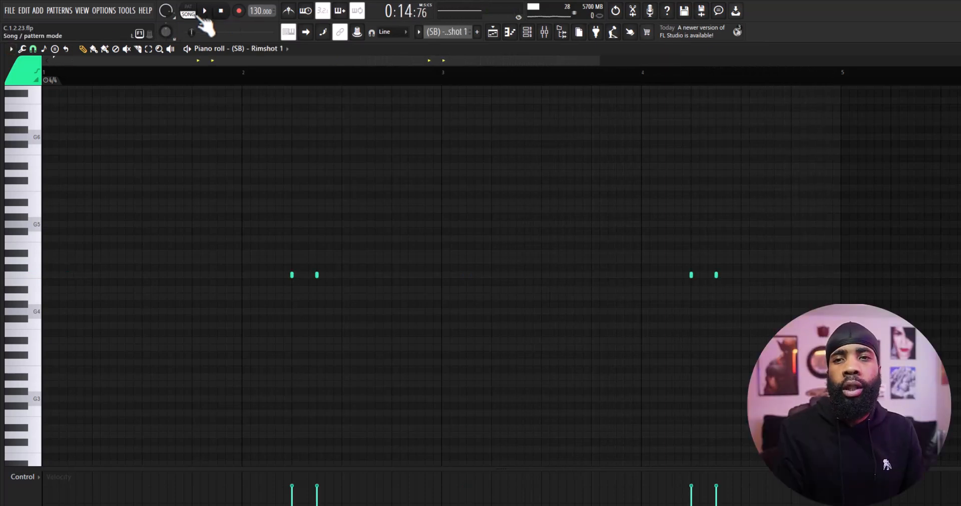
- Play and stop the Rimshot 1 pattern, then play and stop Rimshot 2
click(203, 11)
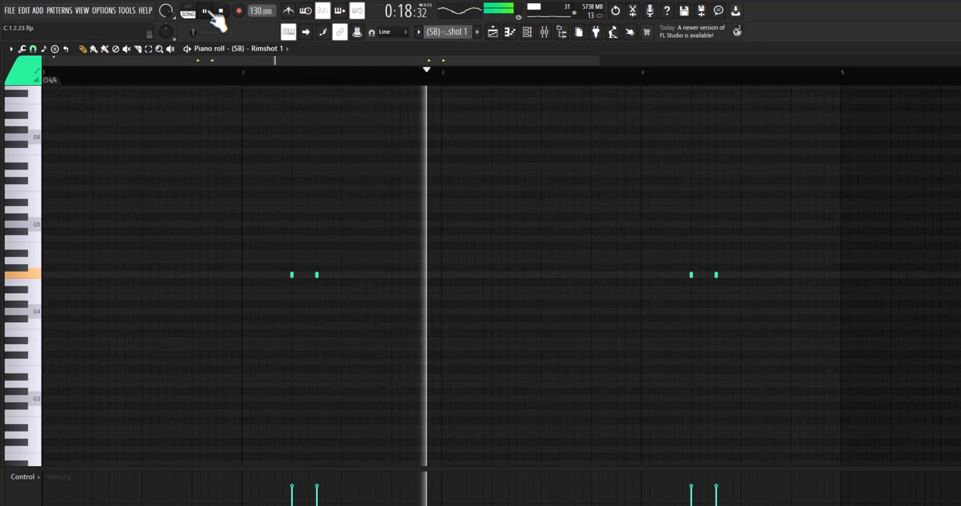
click(204, 10)
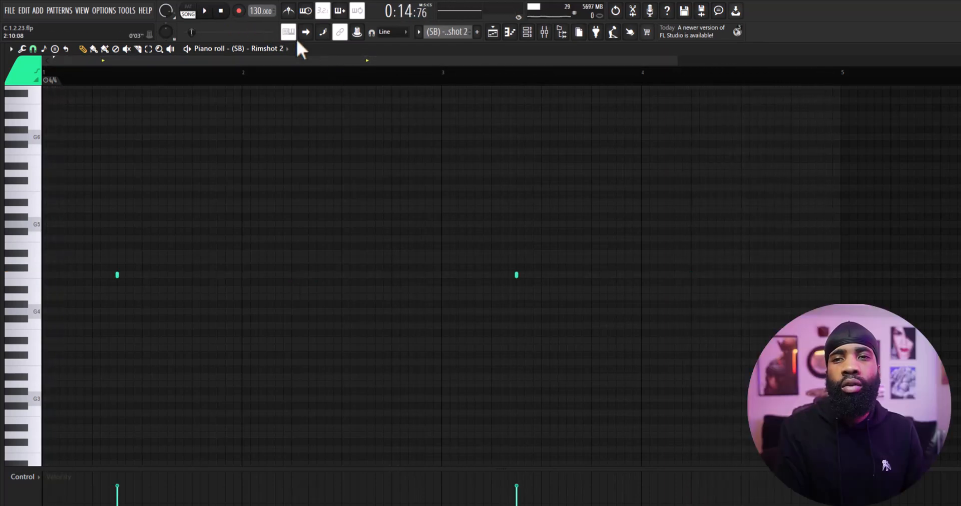
click(204, 10)
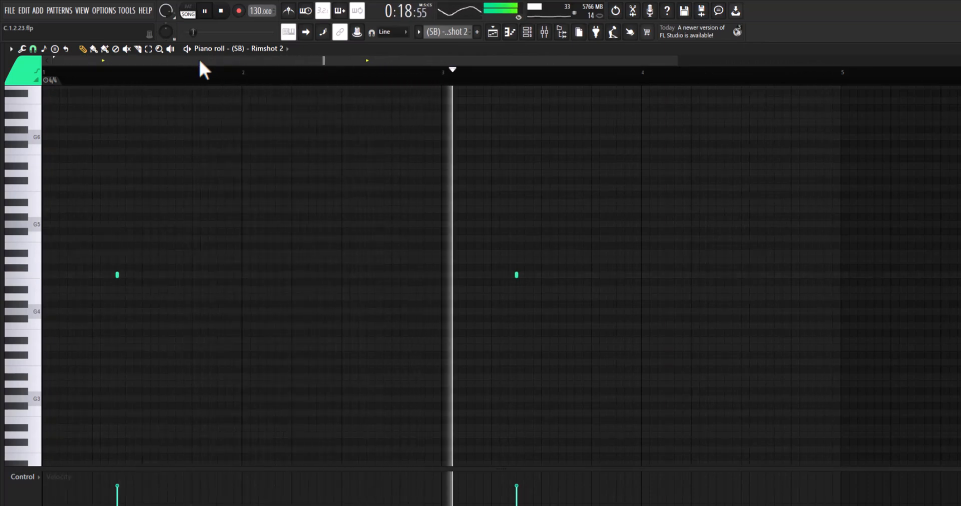
click(203, 10)
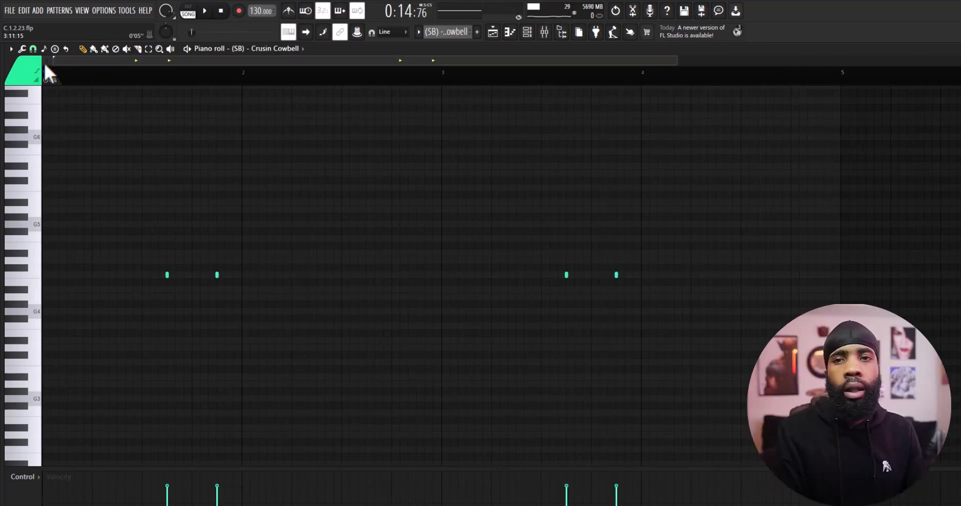
- Play the Crusin Cowbell pattern, stop it, then play Cardo Cowbell
click(203, 11)
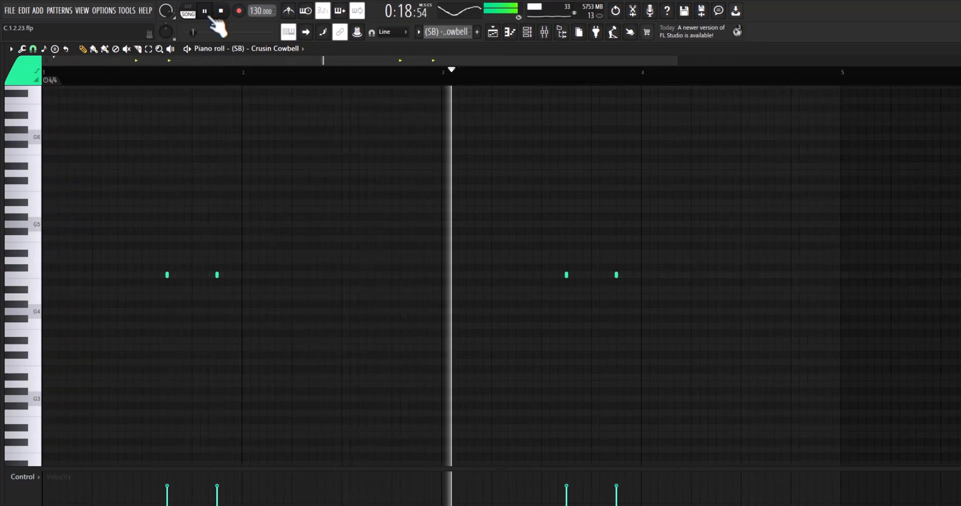
click(204, 10)
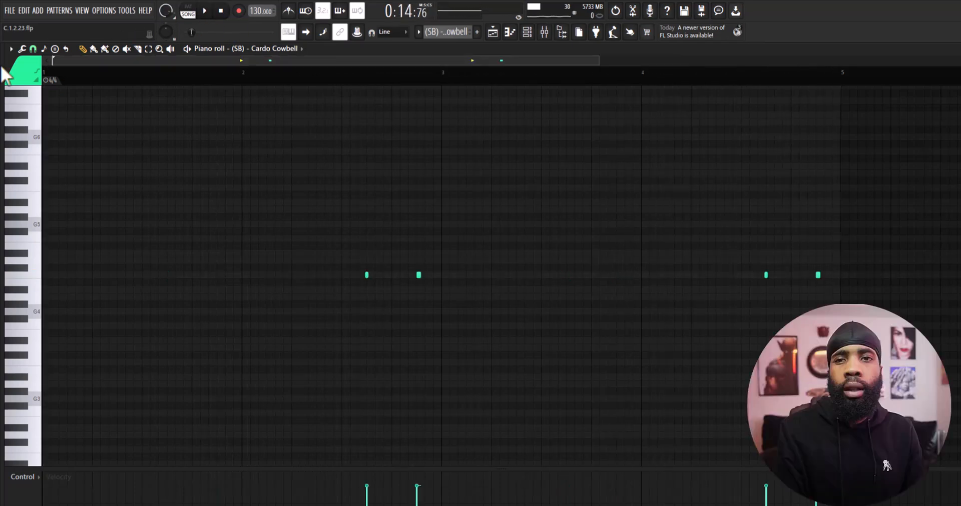
click(203, 10)
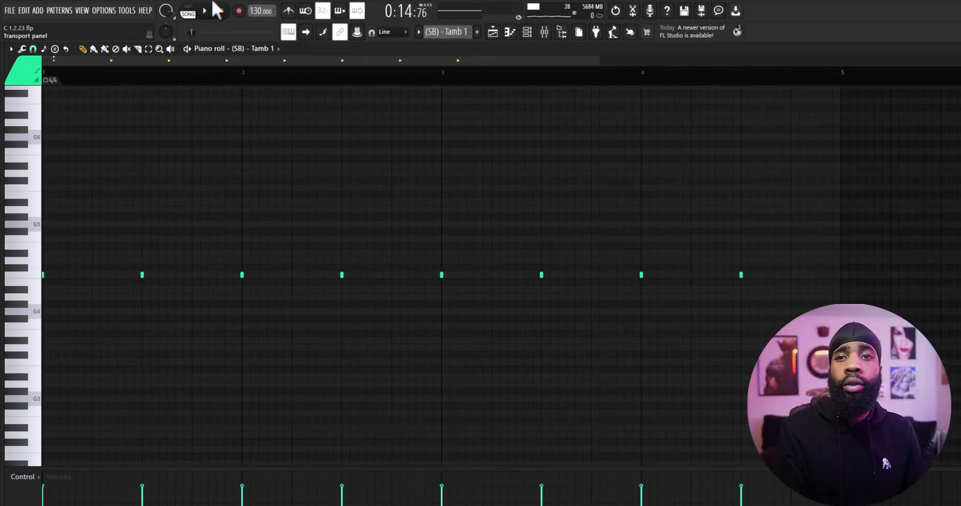
- Play the Tamb 1 pattern, then start the near-empty (CY) Pan-Trap-2 pattern
click(203, 10)
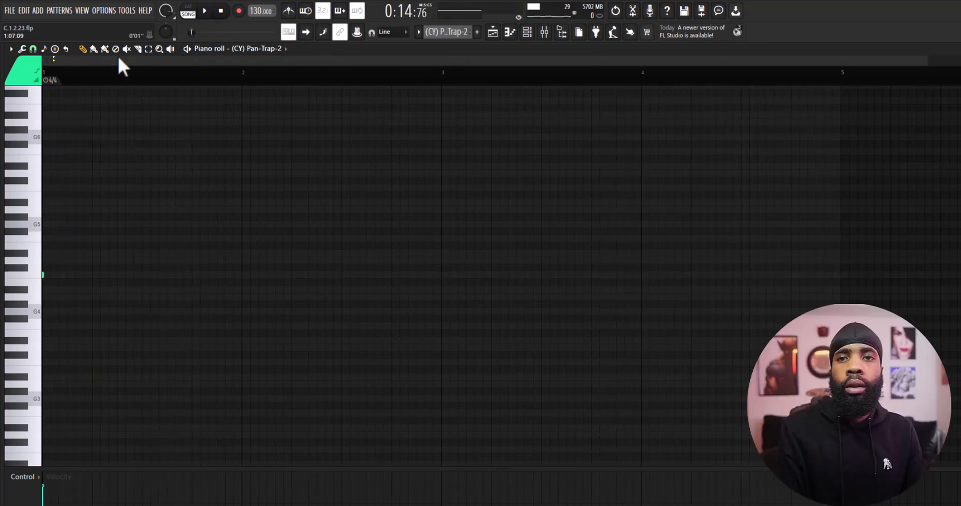
click(203, 11)
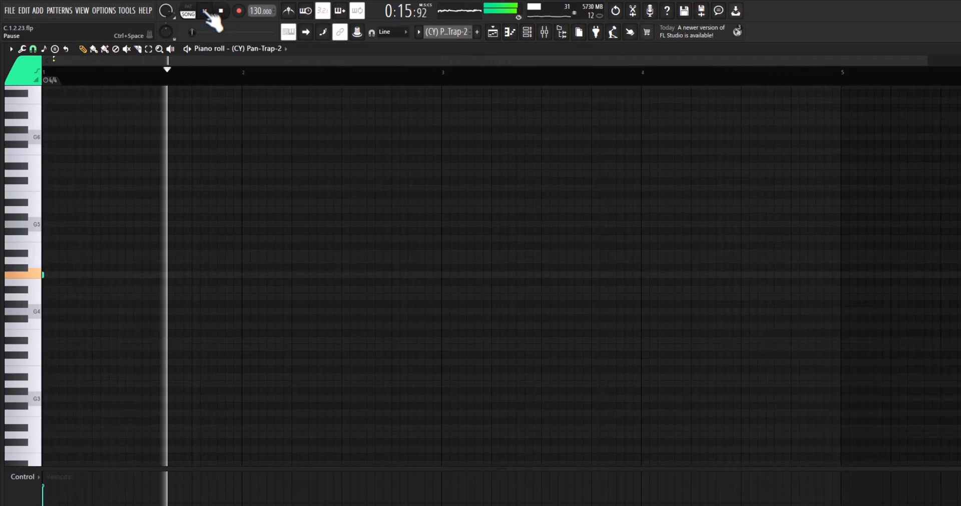
click(204, 11)
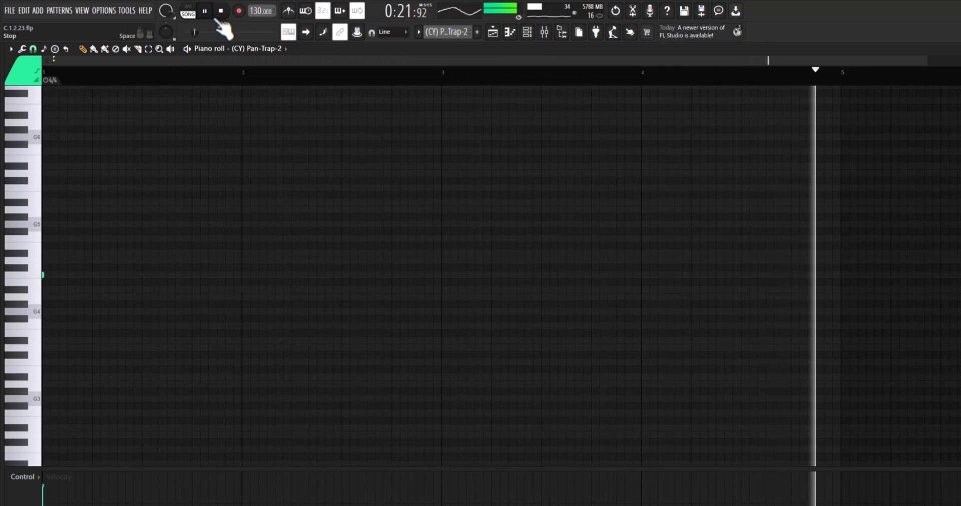
- Stop Pan-Trap-2 and play the Sum Light Hi Hat 1 pattern through once
click(204, 11)
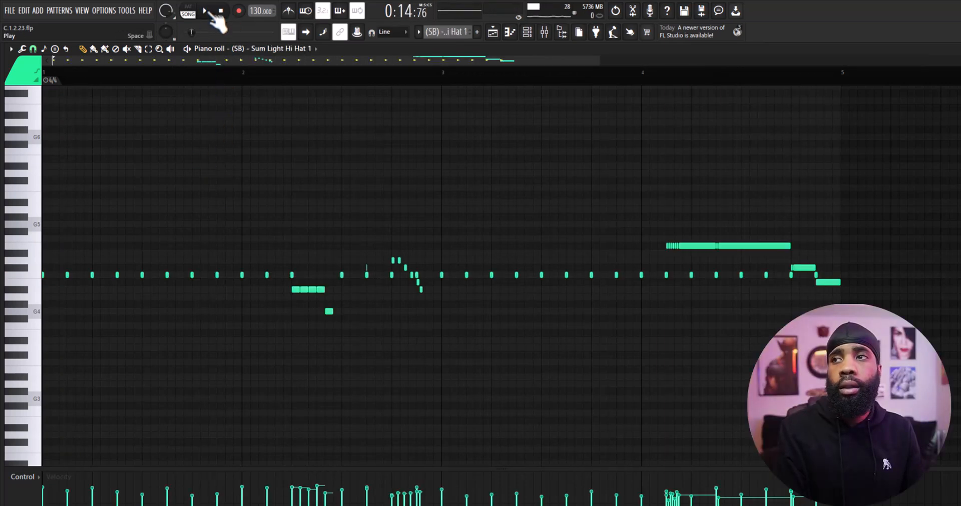
click(203, 11)
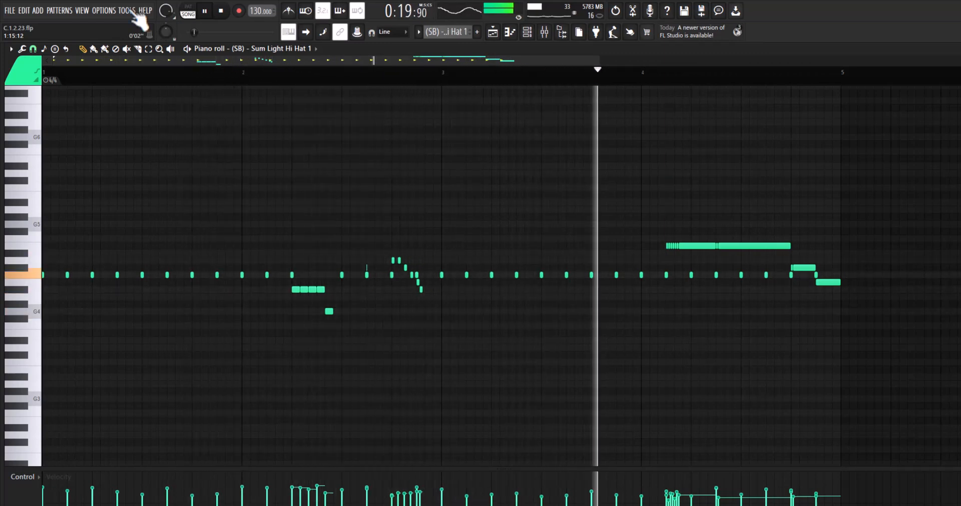
click(204, 11)
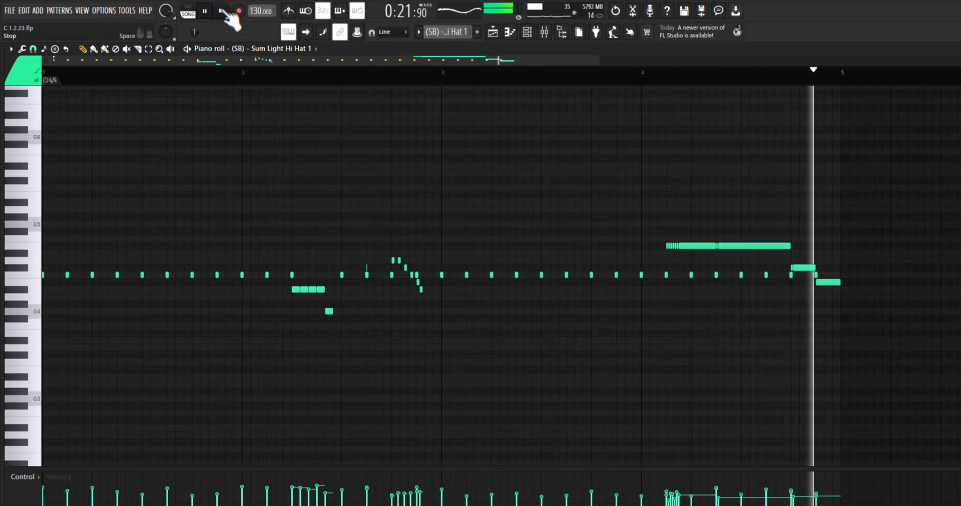